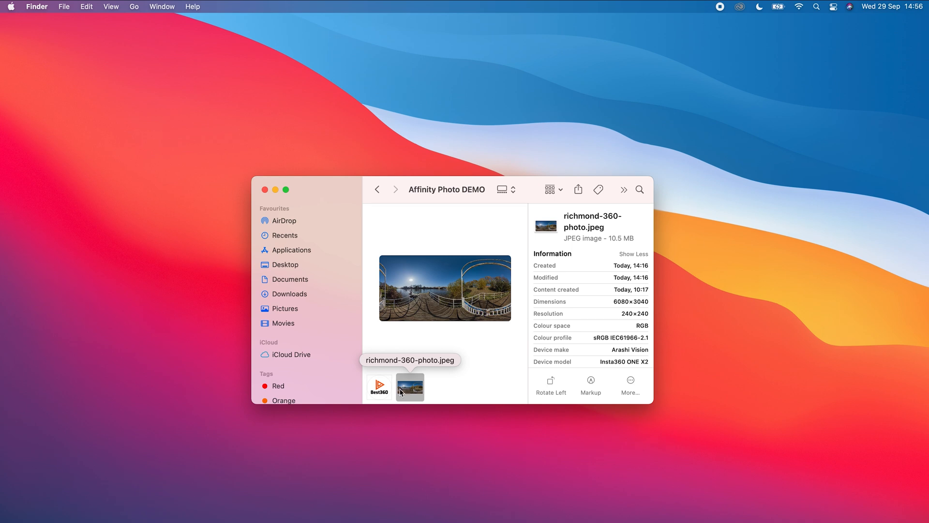
- Show the details of best-360-nadir-logo-1080-1080.png in the Affinity Photo DEMO folder
{"action": "left_click", "coordinate": [379, 386]}
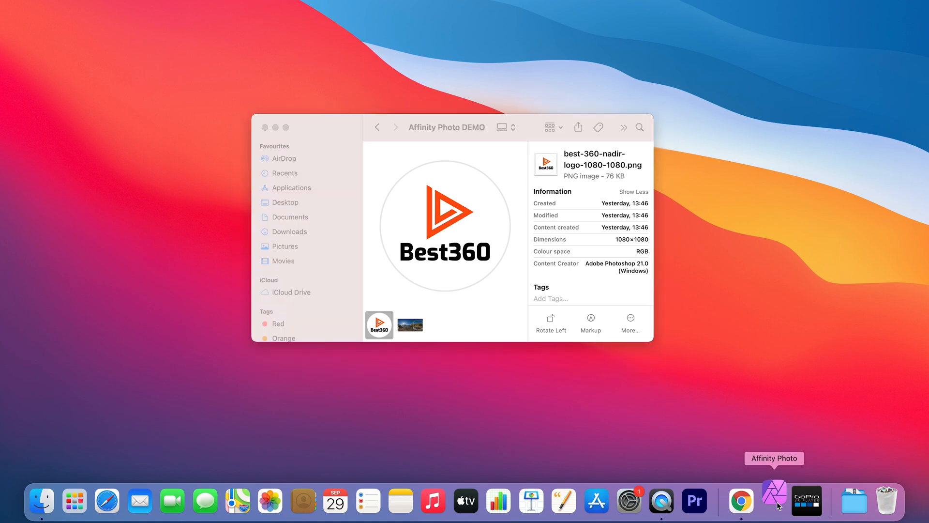
- Launch Affinity Photo, dismiss the welcome screen and return to the Finder window
{"action": "left_click", "coordinate": [774, 500]}
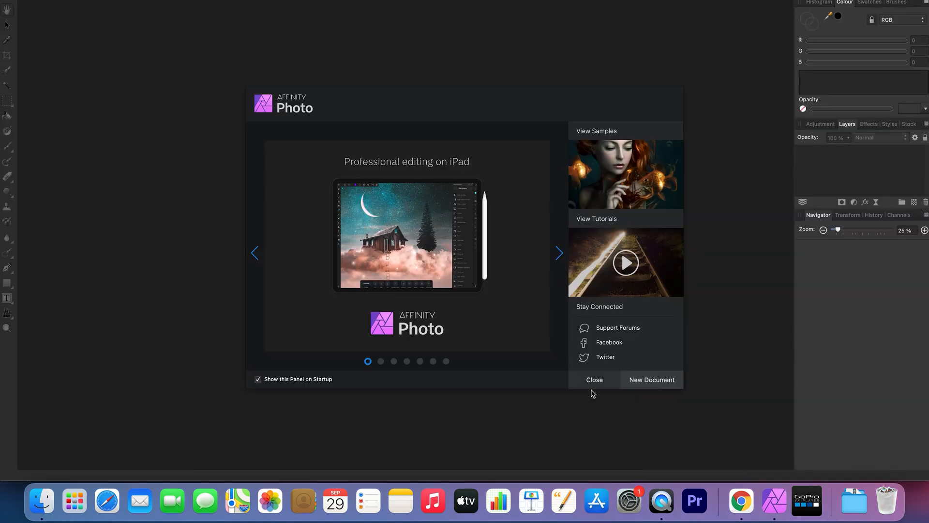
{"action": "left_click", "coordinate": [593, 380]}
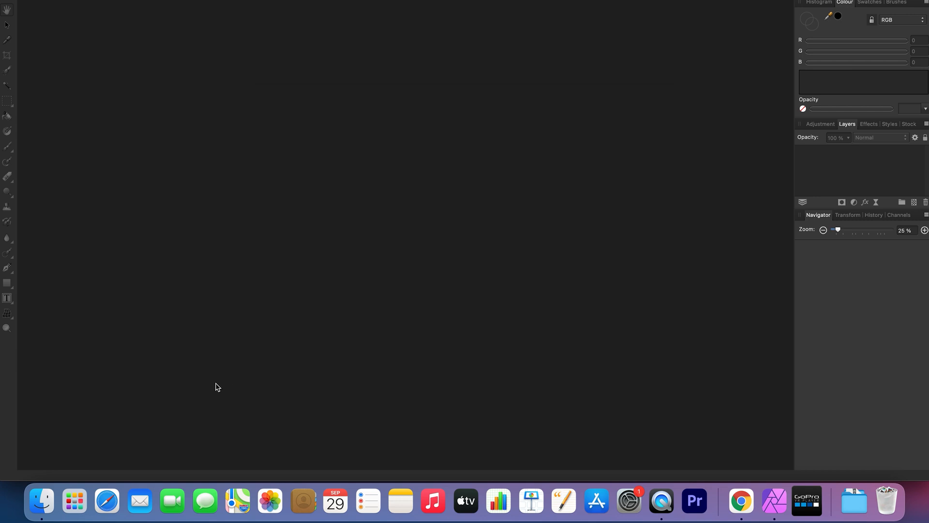
{"action": "left_click", "coordinate": [41, 501]}
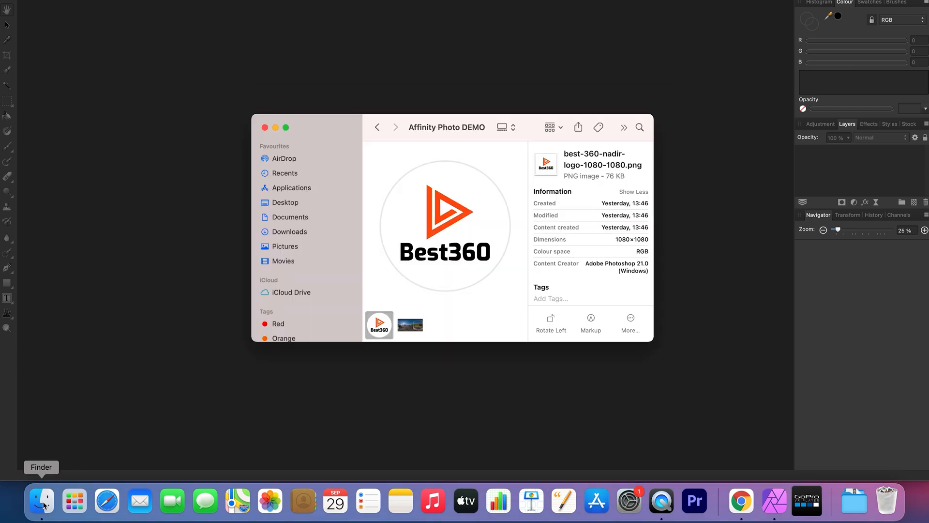
{"action": "mouse_move", "coordinate": [413, 326]}
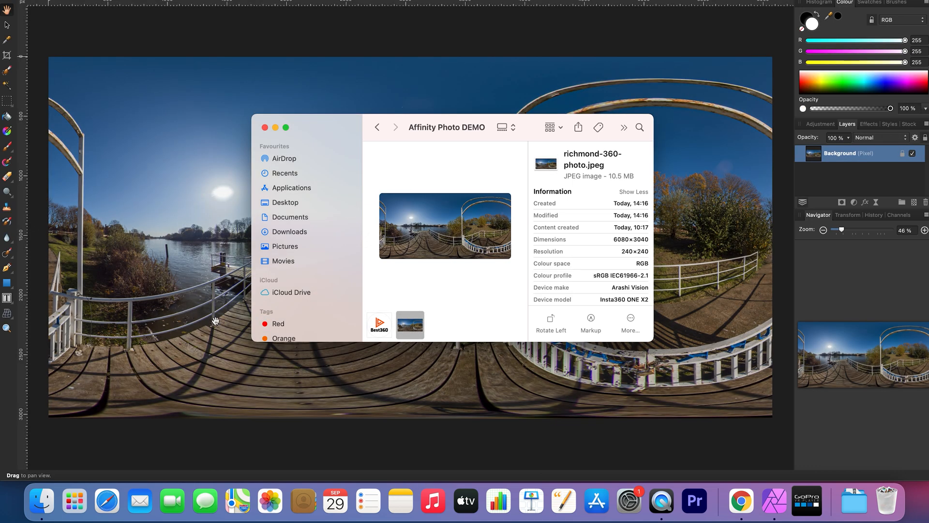
- Drag the Best360 logo PNG onto the open 360 pier photo as a new layer
{"action": "left_click", "coordinate": [378, 325]}
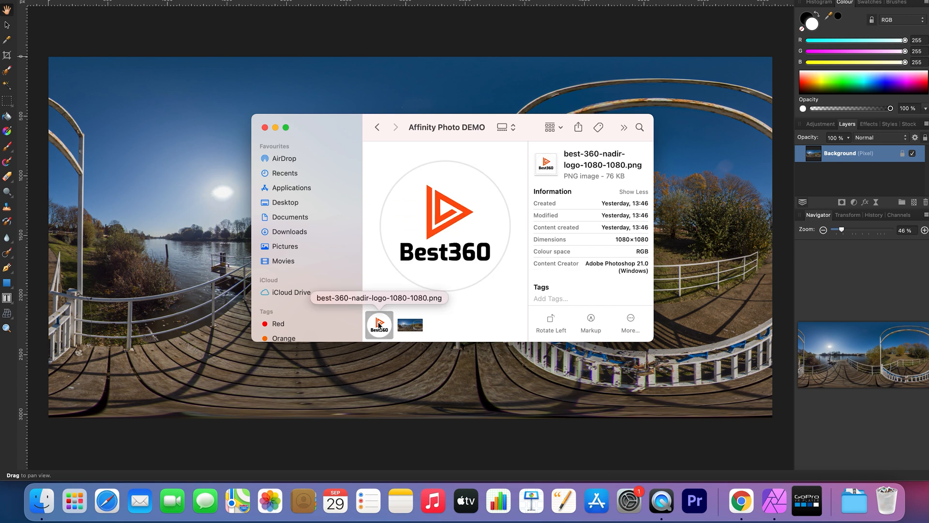
{"action": "left_click_drag", "start_coordinate": [378, 325], "coordinate": [162, 307]}
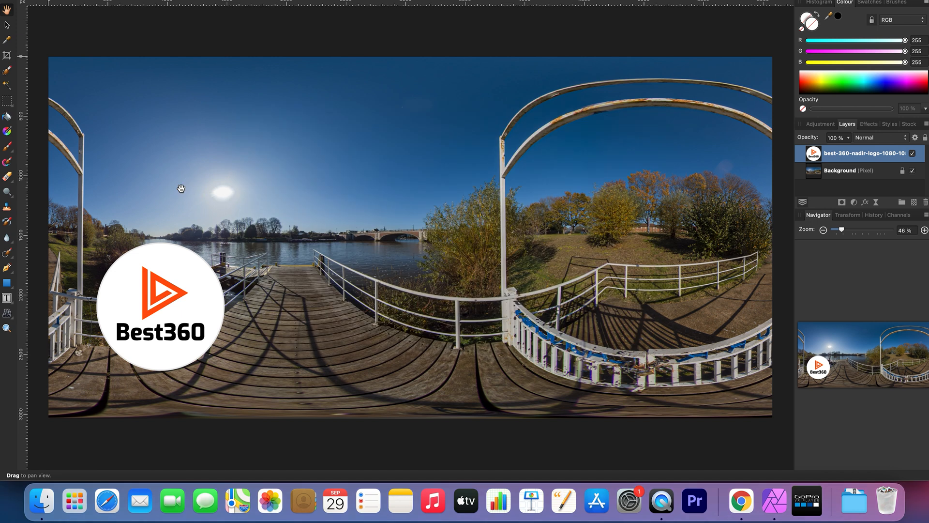
{"action": "mouse_move", "coordinate": [862, 175]}
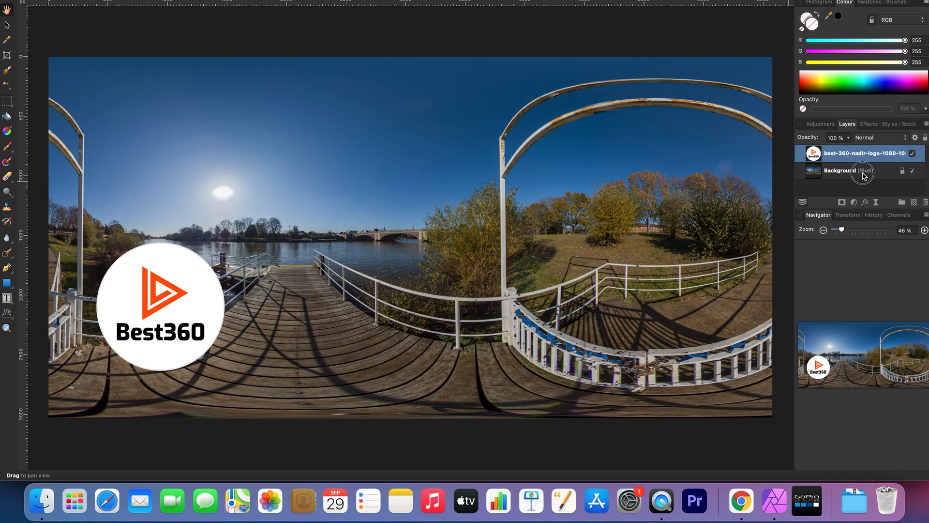
- Apply an Equirectangular Live Projection to the Background photo layer
{"action": "left_click", "coordinate": [841, 170]}
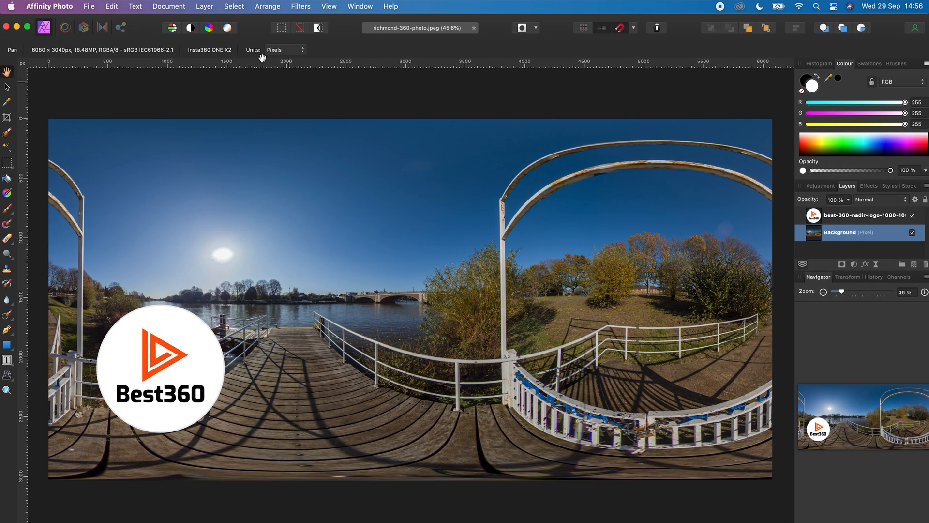
{"action": "left_click", "coordinate": [204, 7]}
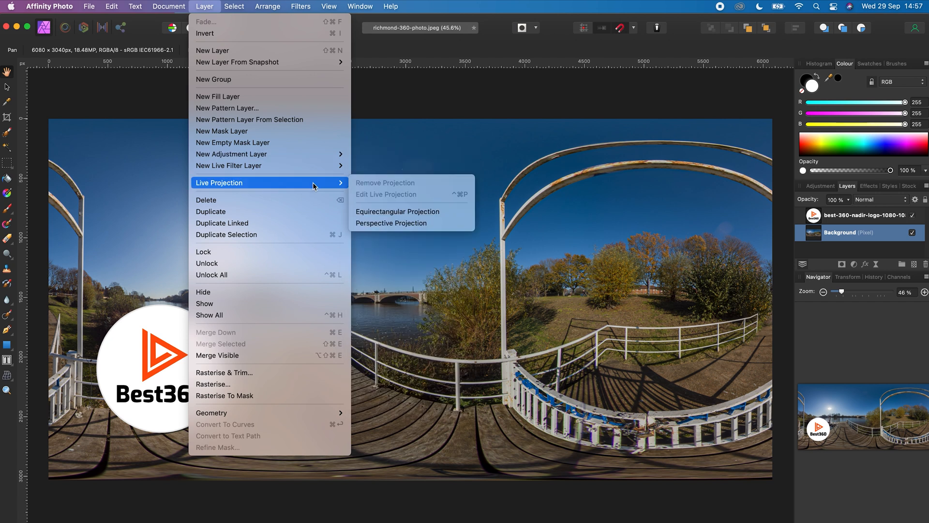
{"action": "mouse_move", "coordinate": [396, 212]}
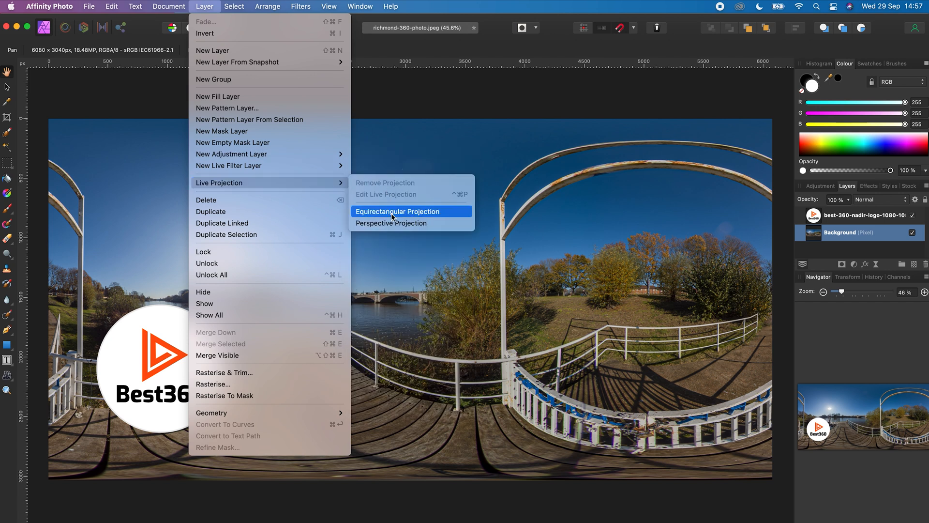
{"action": "left_click", "coordinate": [397, 212]}
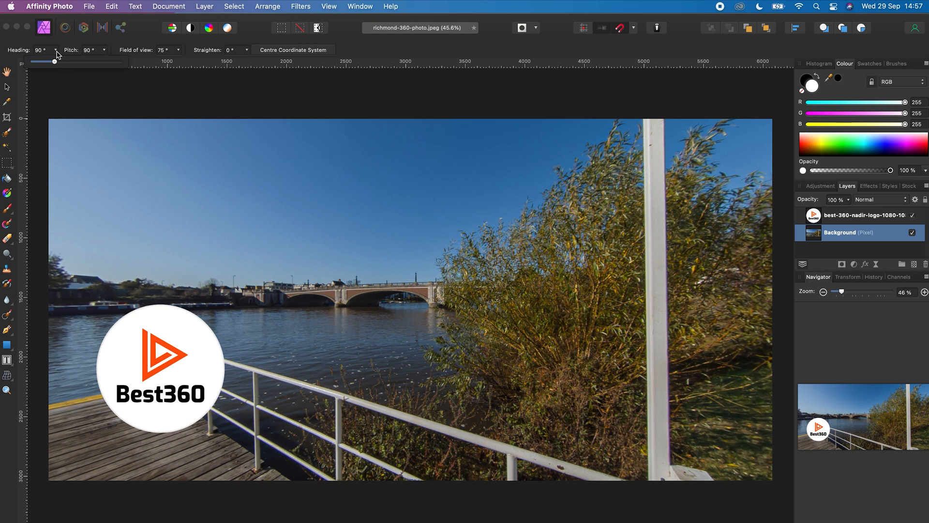
- Adjust the heading along the pier and set Pitch to 180 to look straight down
{"action": "left_click_drag", "start_coordinate": [54, 61], "coordinate": [55, 62]}
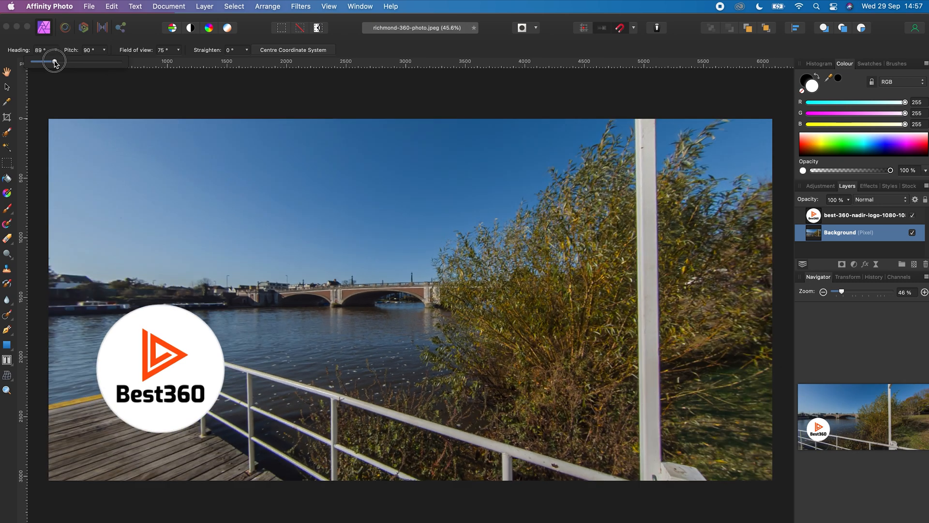
{"action": "left_click_drag", "start_coordinate": [54, 61], "coordinate": [69, 61]}
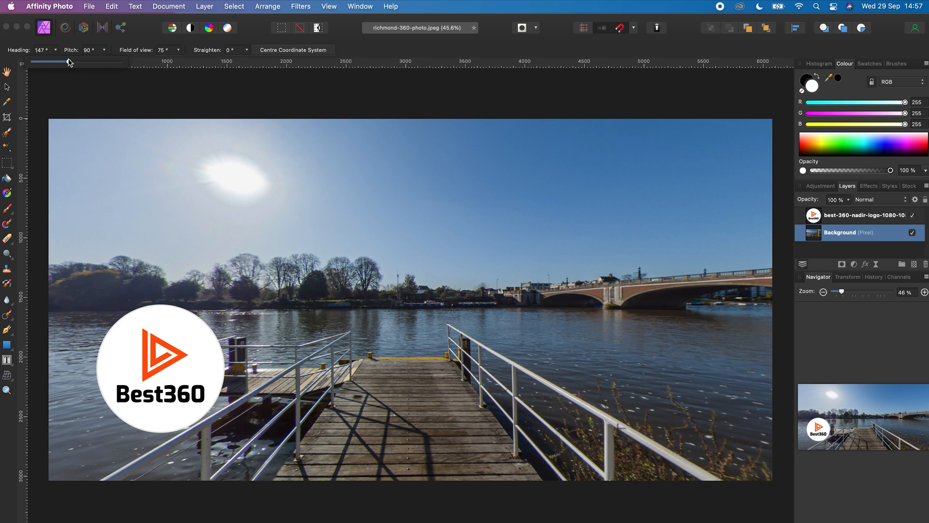
{"action": "mouse_move", "coordinate": [292, 49]}
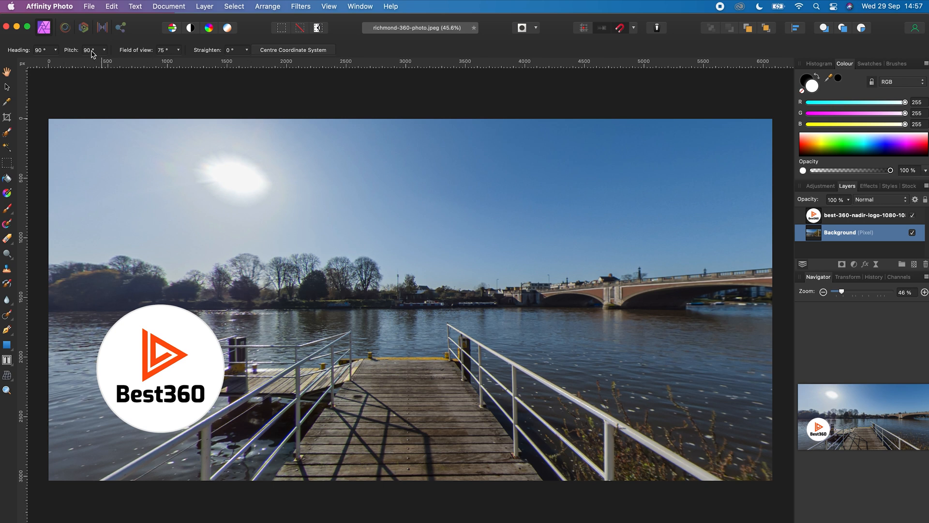
{"action": "type", "text": "180"}
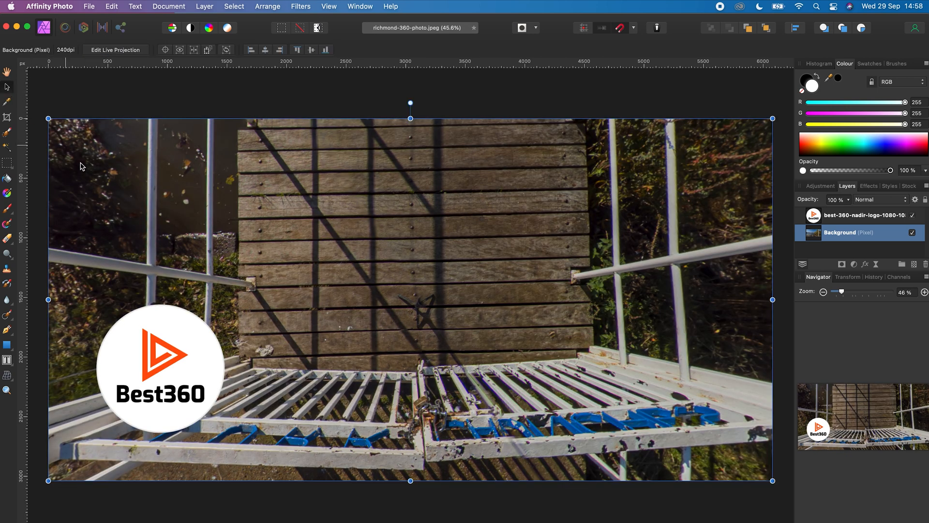
- Move the Best360 logo layer to the centre of the pier deck in the nadir view
{"action": "left_click", "coordinate": [178, 360]}
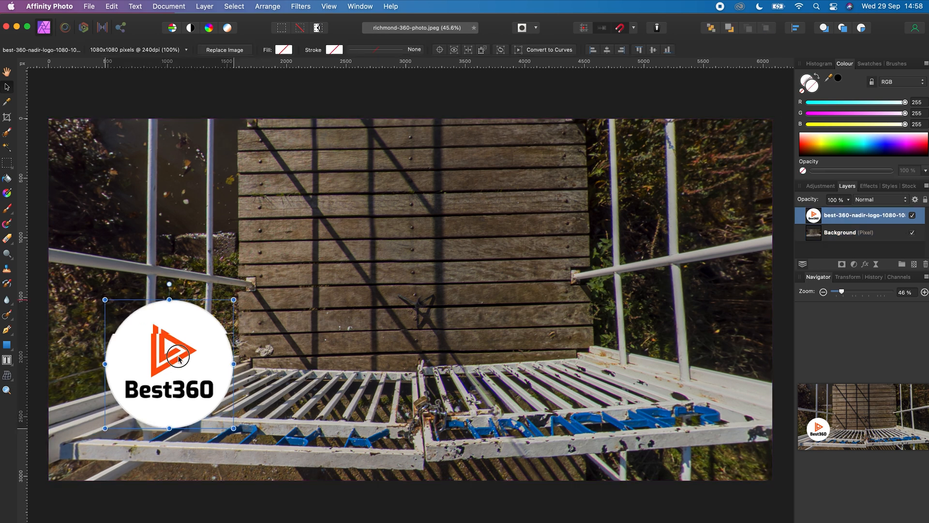
{"action": "left_click_drag", "start_coordinate": [178, 361], "coordinate": [415, 308]}
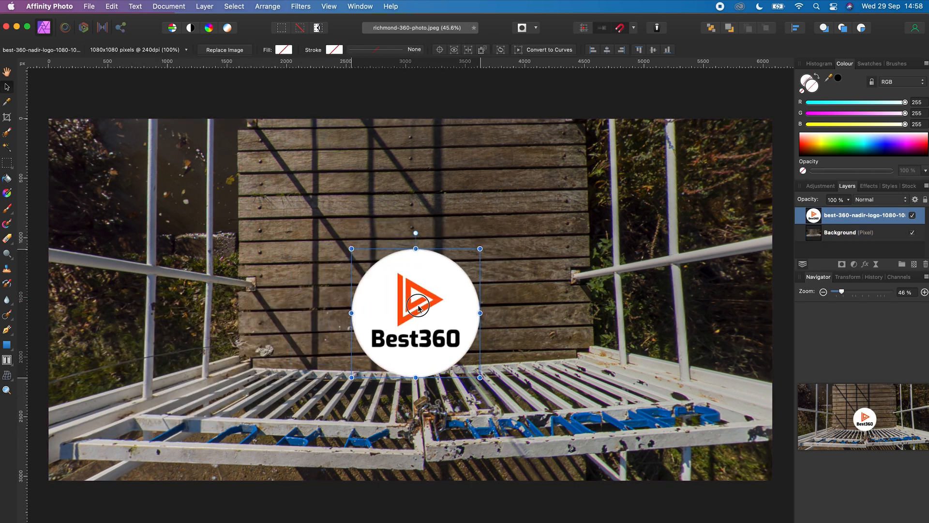
{"action": "left_click_drag", "start_coordinate": [415, 310], "coordinate": [410, 313]}
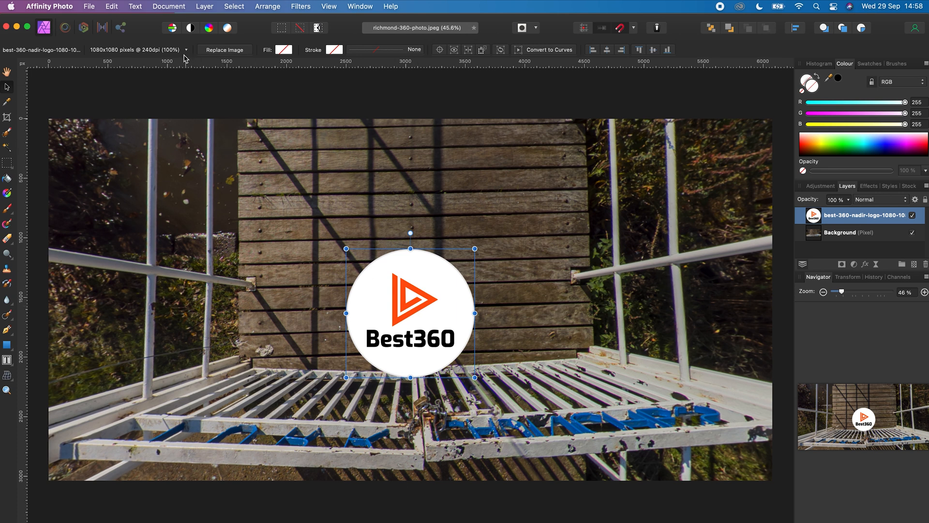
- Scale the logo down to 50 percent and apply it
{"action": "left_click", "coordinate": [137, 50]}
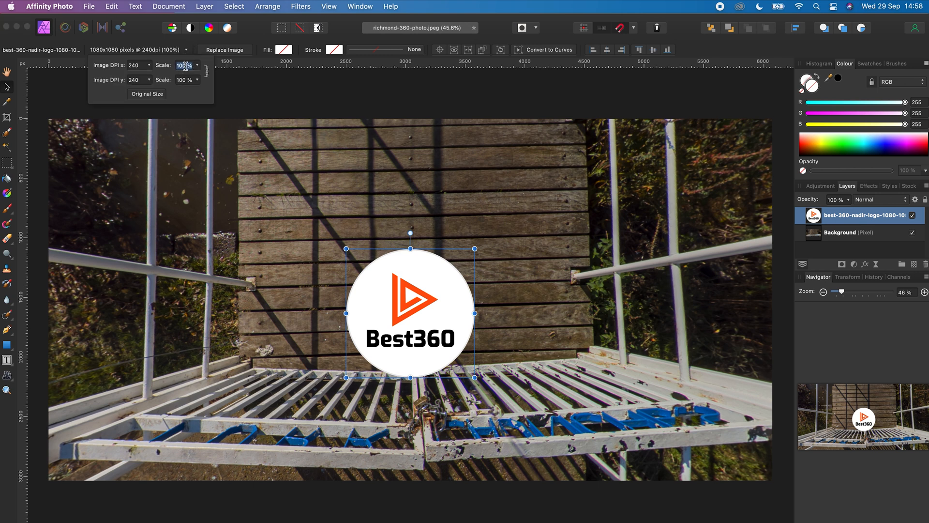
{"action": "type", "text": "50"}
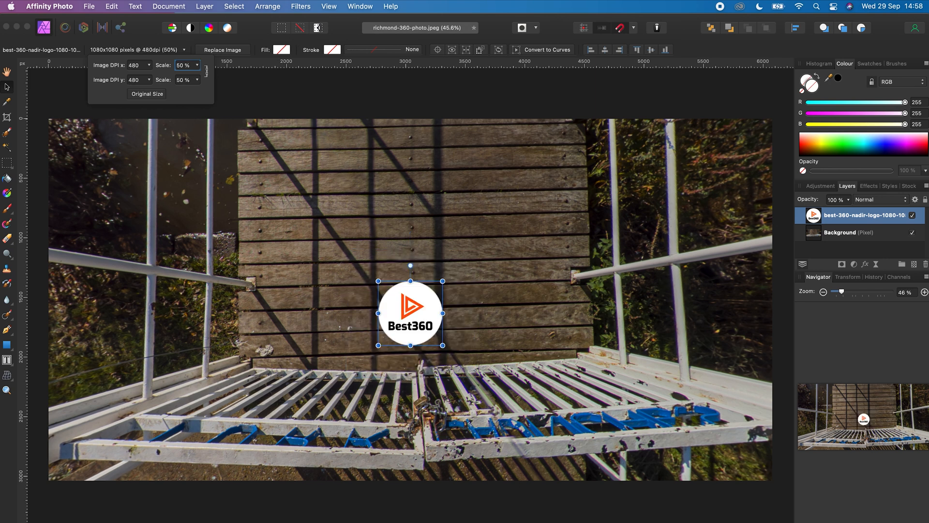
{"action": "left_click", "coordinate": [411, 302]}
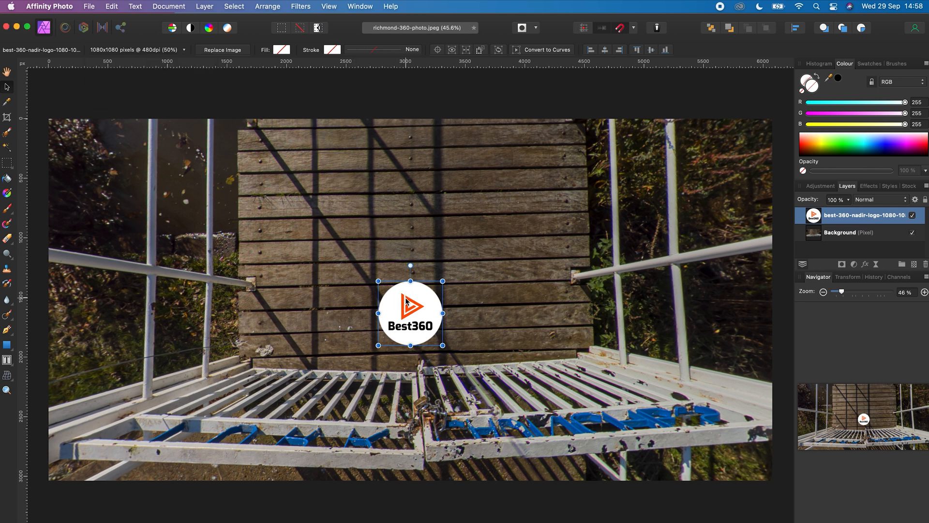
- Merge the logo down into the photo layer and re-enter Edit Live Projection
{"action": "left_click", "coordinate": [204, 7]}
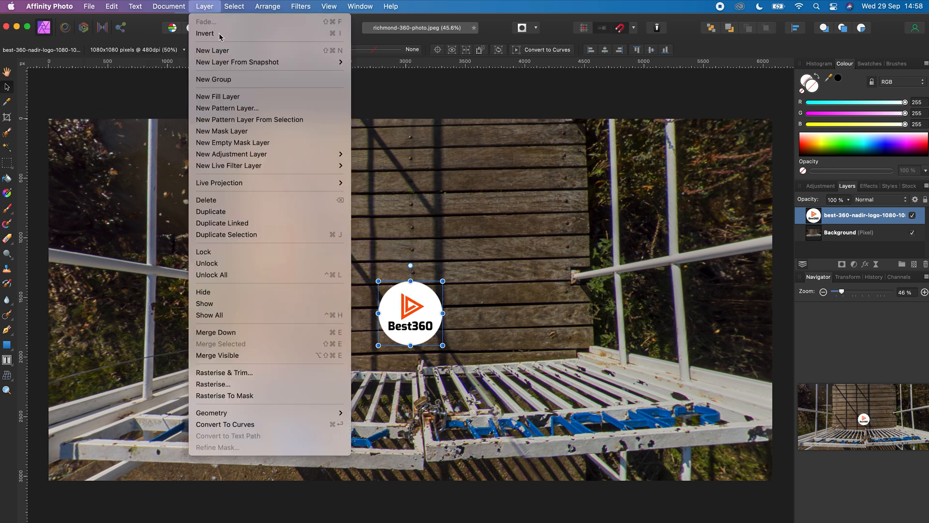
{"action": "mouse_move", "coordinate": [290, 332]}
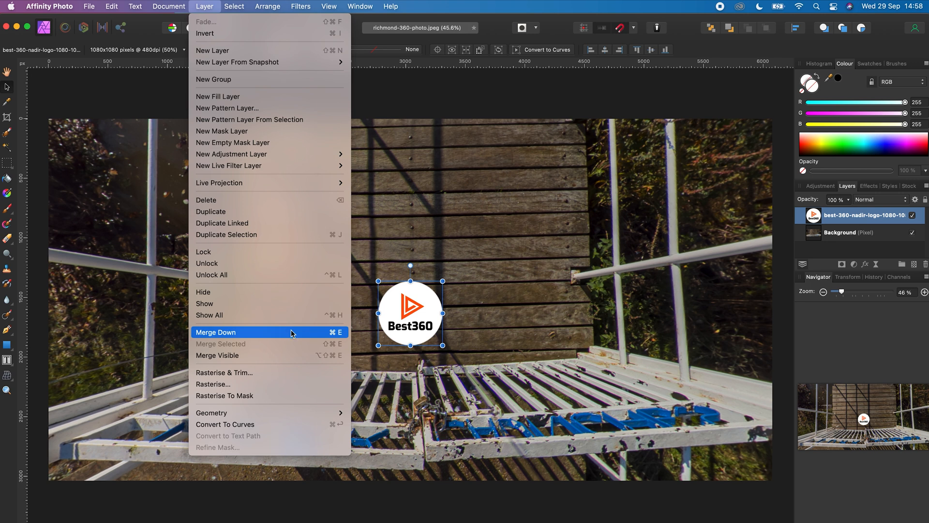
{"action": "mouse_move", "coordinate": [335, 337]}
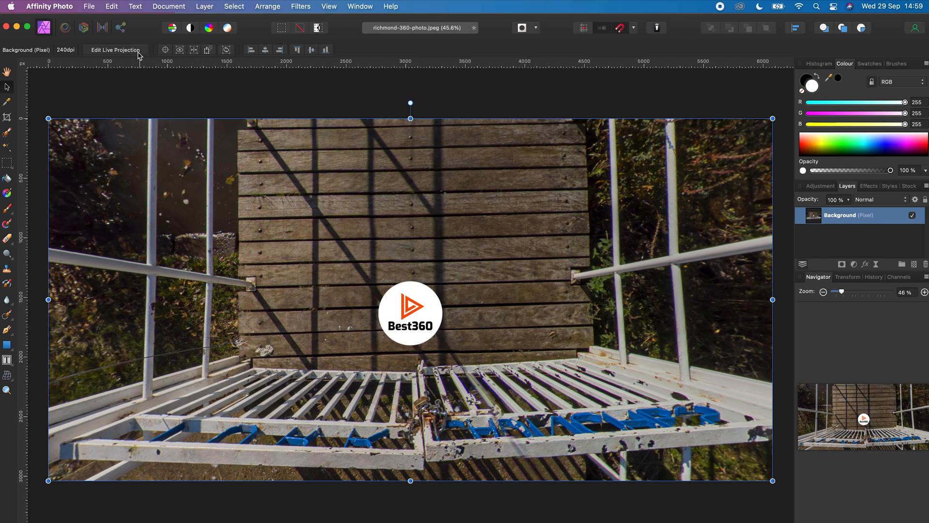
{"action": "left_click", "coordinate": [115, 50]}
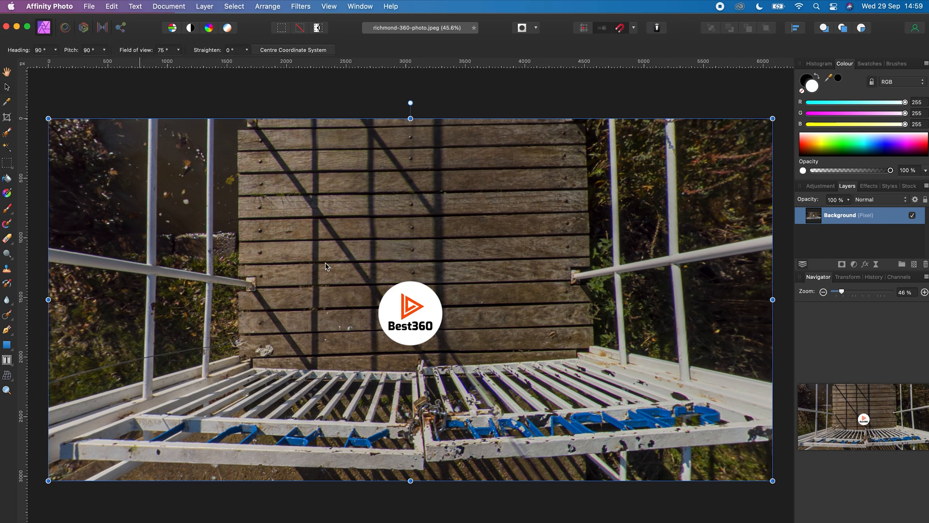
- Look around the panorama to confirm the merged logo stays on the deck
{"action": "left_click_drag", "start_coordinate": [324, 267], "coordinate": [500, 218]}
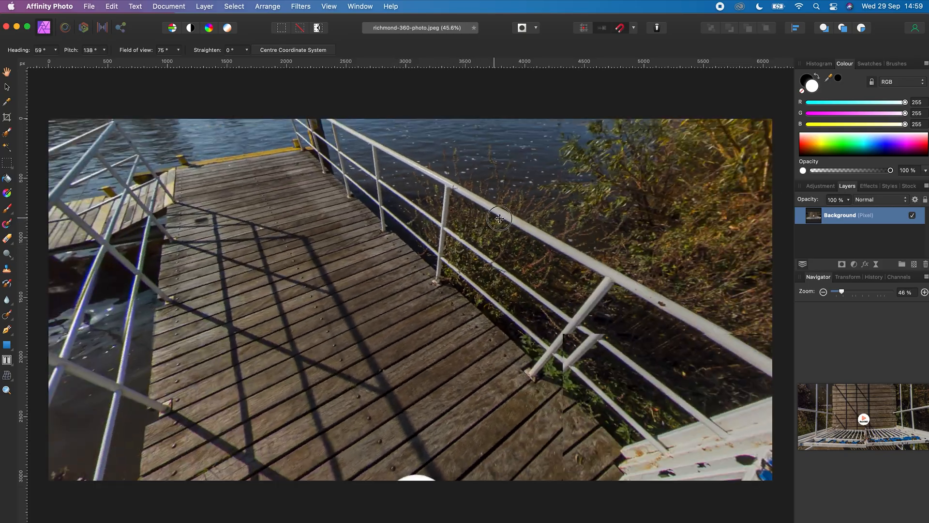
{"action": "left_click_drag", "start_coordinate": [499, 218], "coordinate": [366, 289]}
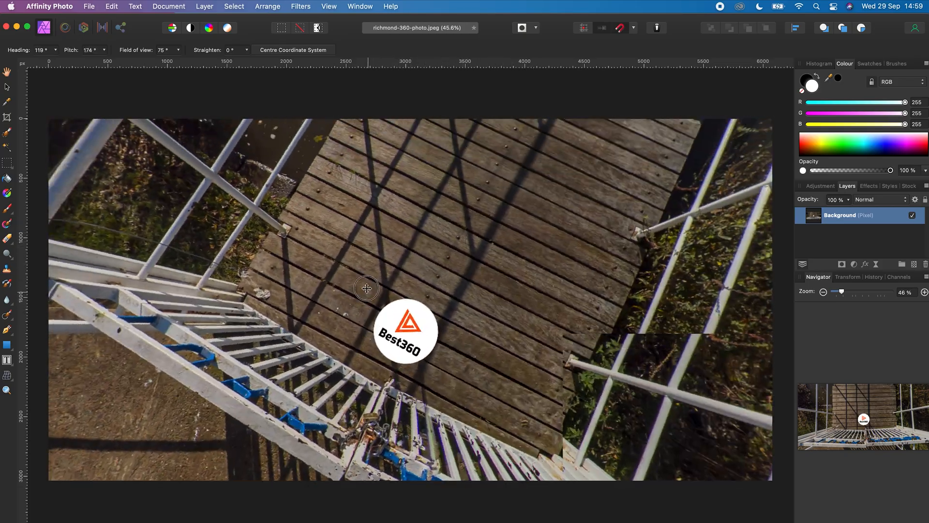
{"action": "left_click_drag", "start_coordinate": [365, 288], "coordinate": [493, 233]}
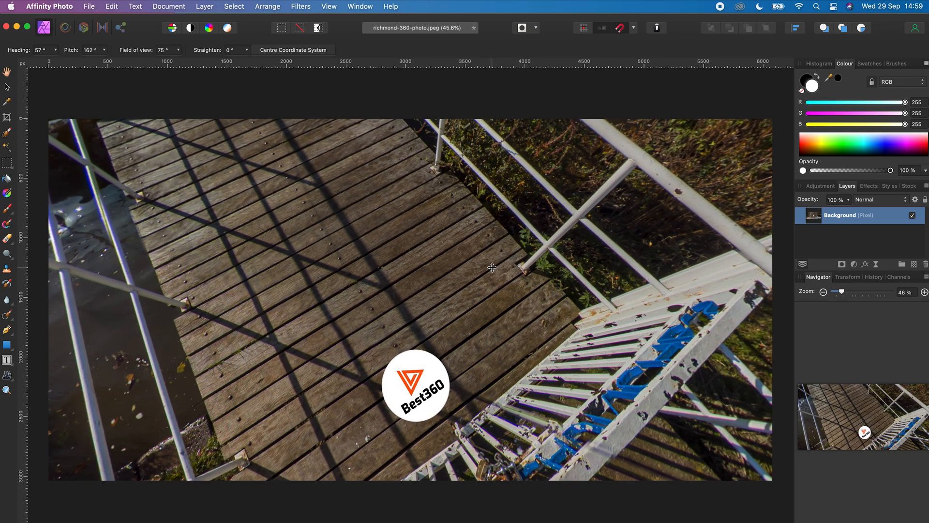
{"action": "mouse_move", "coordinate": [284, 123]}
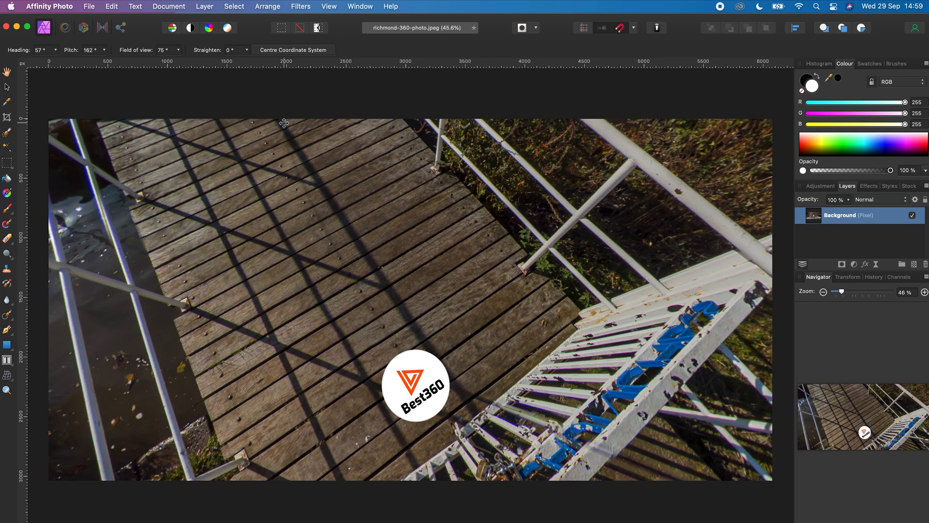
- Remove the live projection to show the flat panorama with the logo along its bottom edge
{"action": "left_click", "coordinate": [204, 6]}
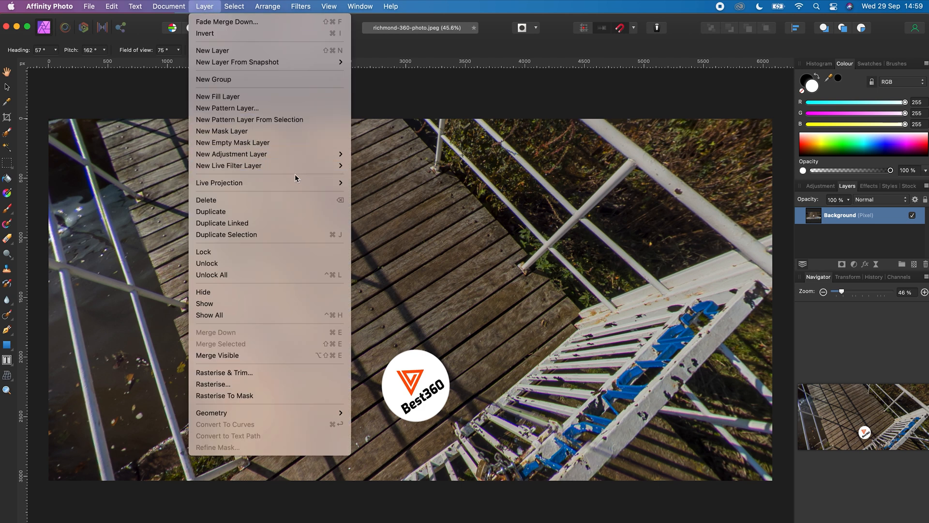
{"action": "mouse_move", "coordinate": [220, 182]}
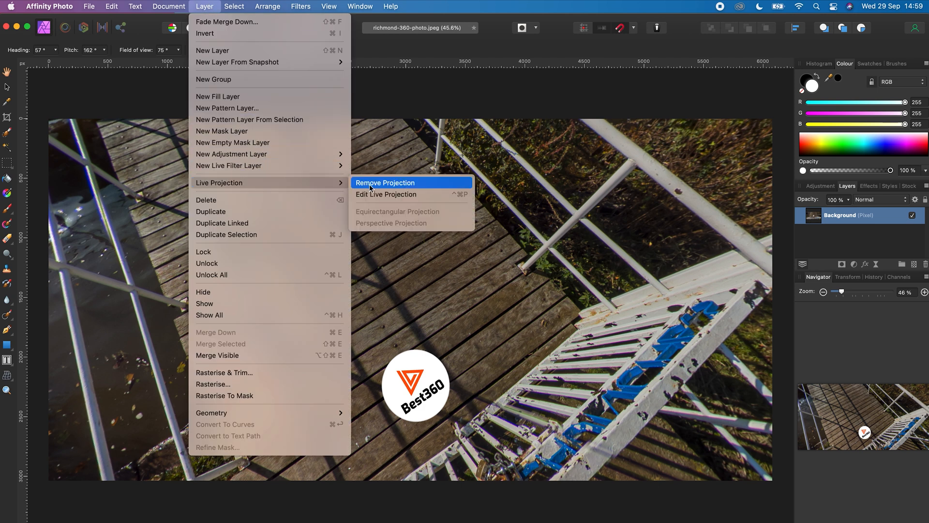
{"action": "left_click", "coordinate": [385, 183]}
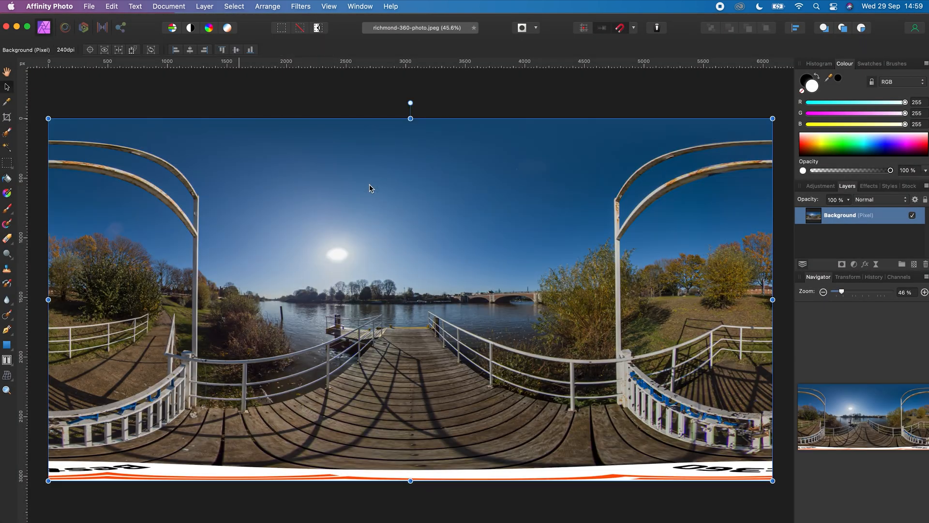
- Start a JPEG export at Best quality and review the More options panel
{"action": "left_click", "coordinate": [89, 7]}
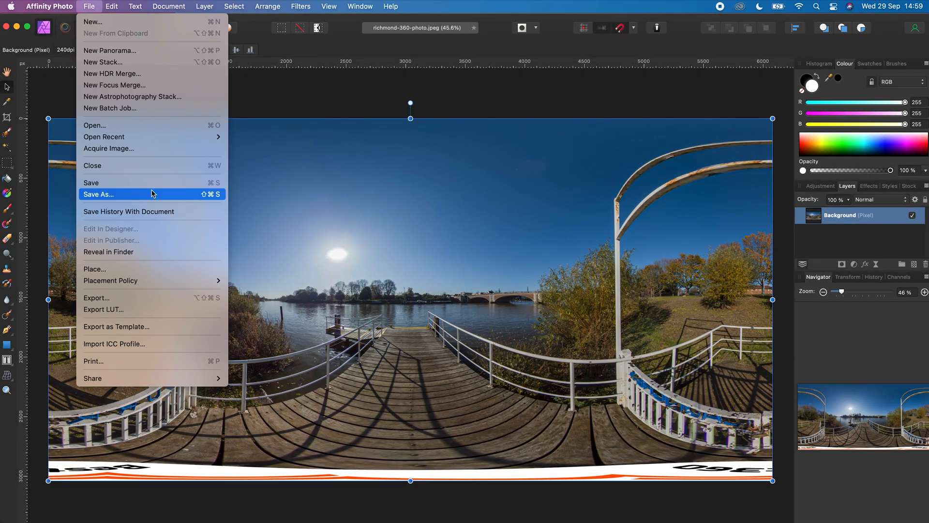
{"action": "left_click", "coordinate": [97, 298]}
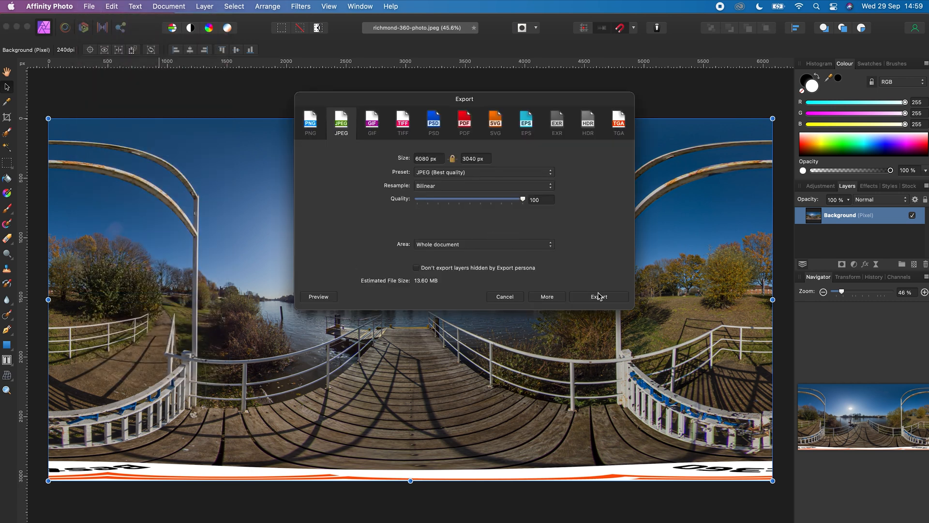
{"action": "left_click", "coordinate": [546, 296]}
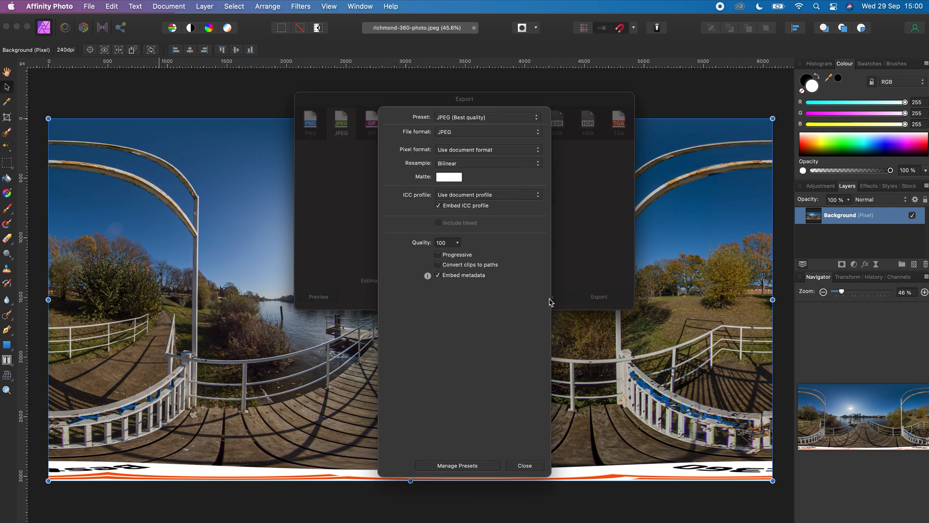
{"action": "mouse_move", "coordinate": [459, 284]}
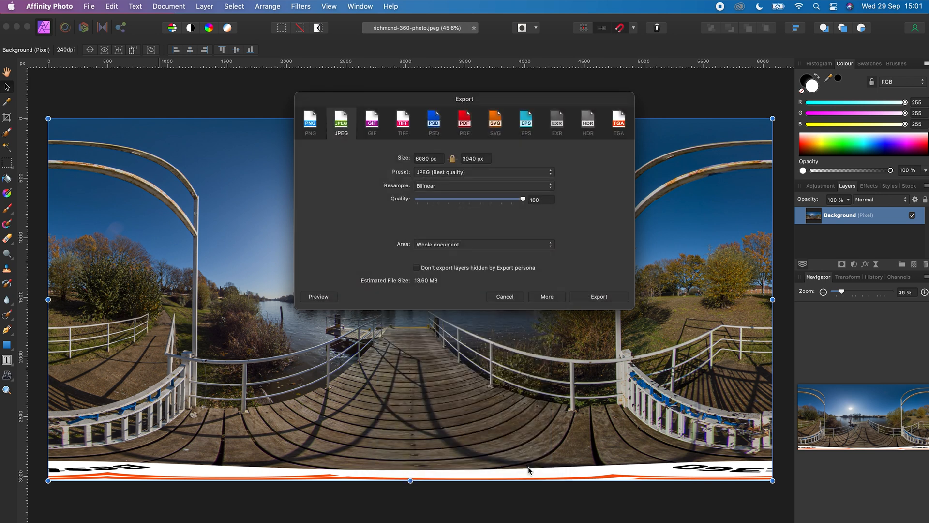
{"action": "mouse_move", "coordinate": [599, 296]}
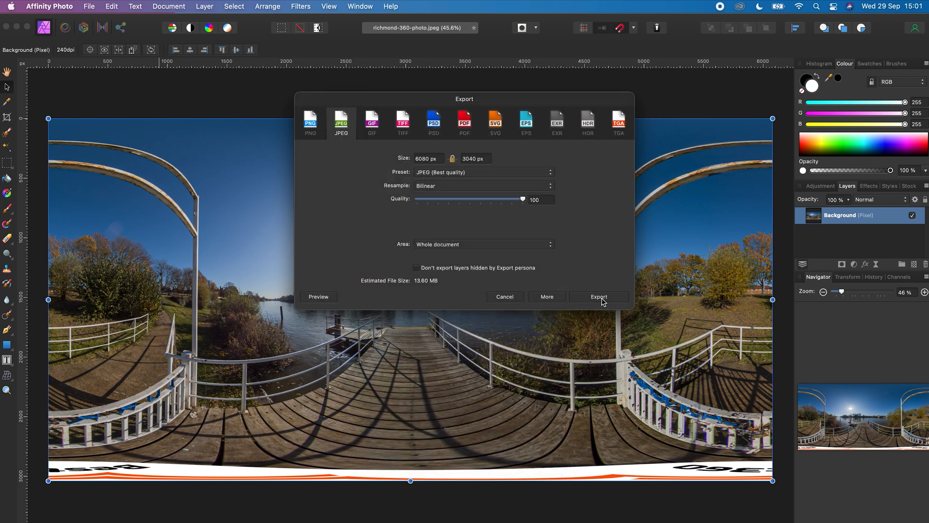
- Name the export richmond-360-photo-with-nadir-logo in the Affinity Photo DEMO folder
{"action": "left_click", "coordinate": [598, 297]}
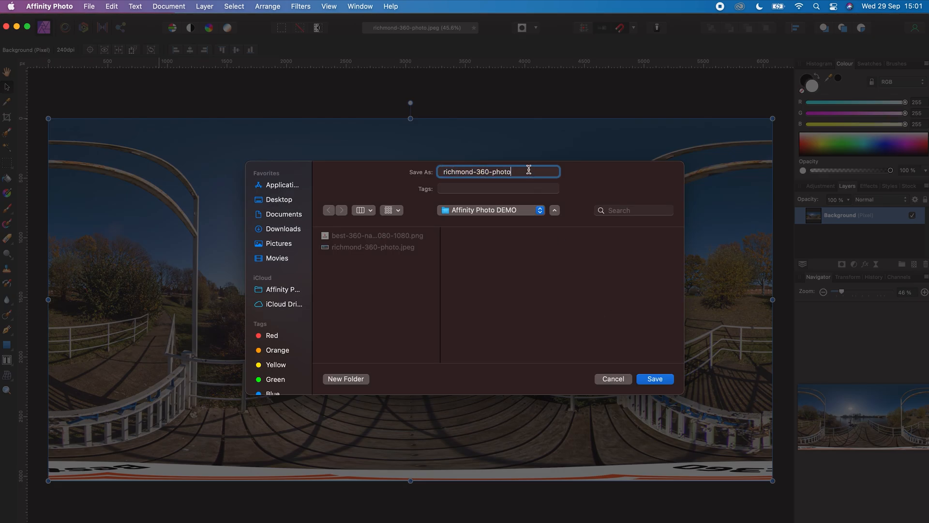
{"action": "type", "text": "-"}
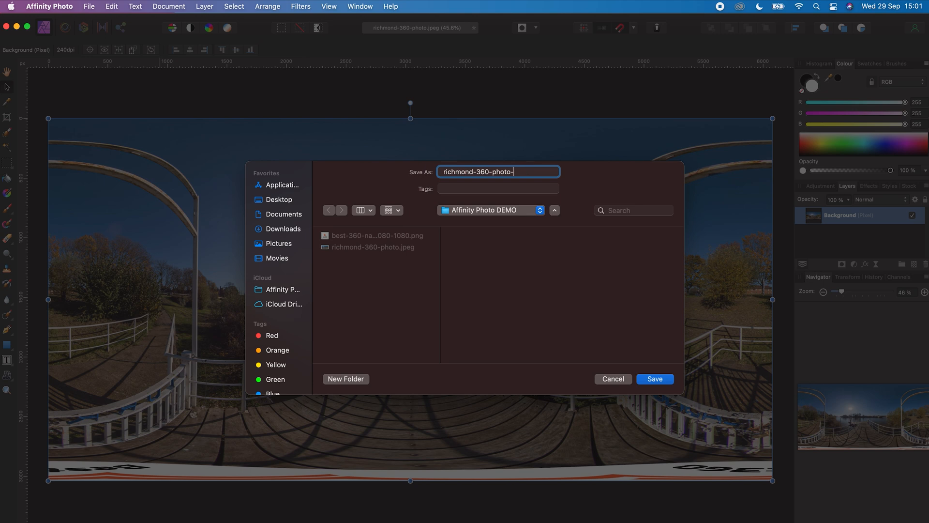
{"action": "type", "text": "with-nadir-logo"}
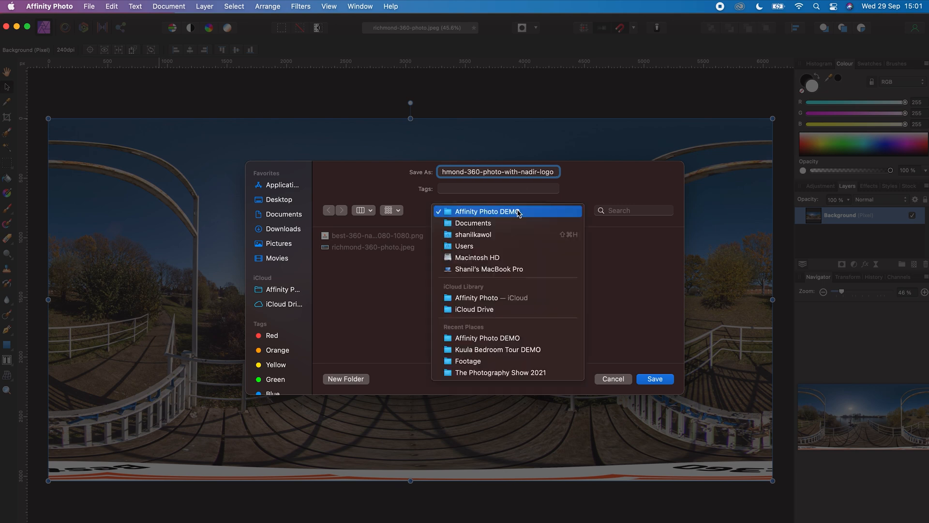
{"action": "left_click", "coordinate": [485, 211]}
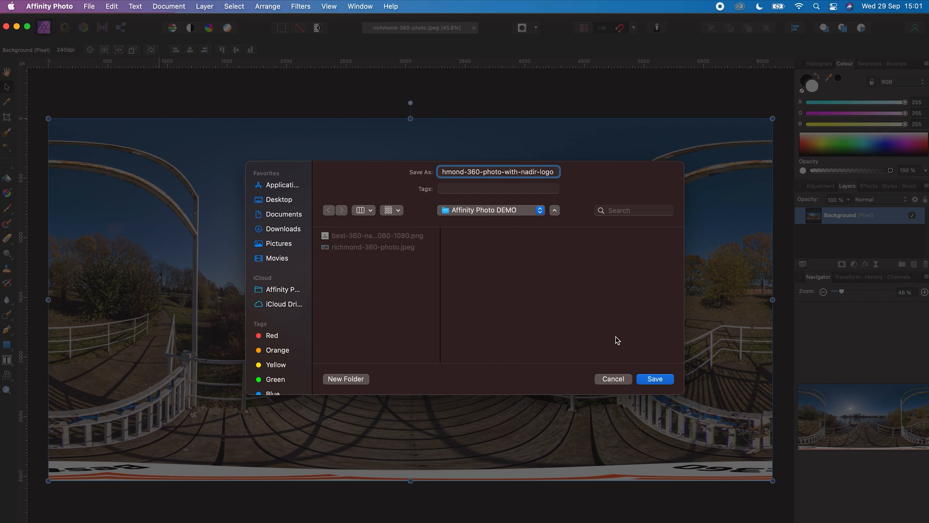